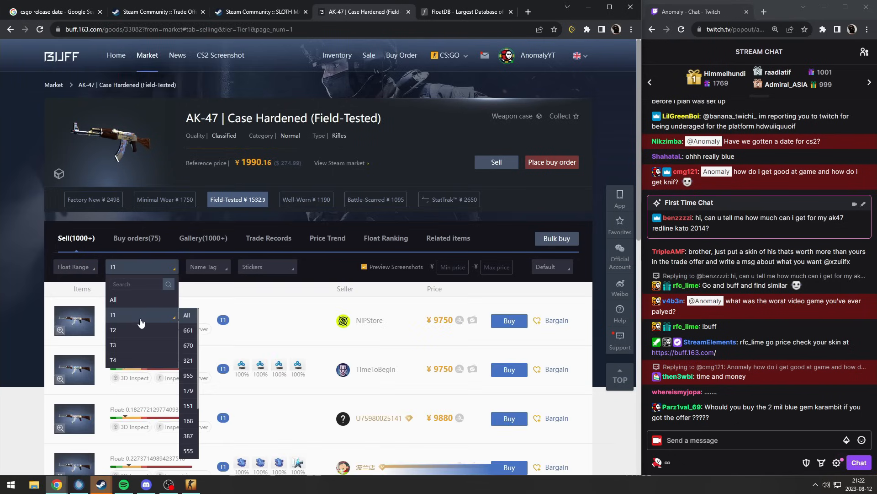
Filter the Field-Tested AK-47 Case Hardened listings to paint seed 670
{"action": "left_click", "coordinate": [187, 344]}
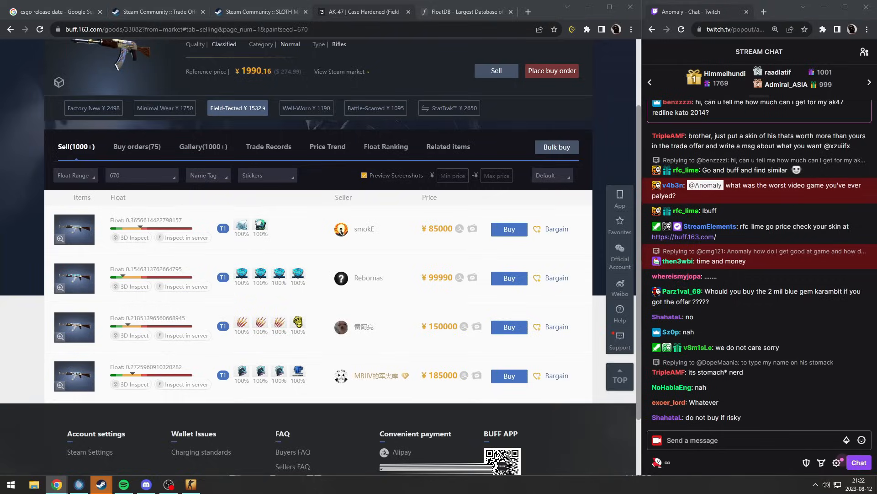
Close the 661 rifle's in-game inspect view and return to the 670 AK-47 in inventory
{"action": "scroll", "scroll_direction": "down", "scroll_amount": 3}
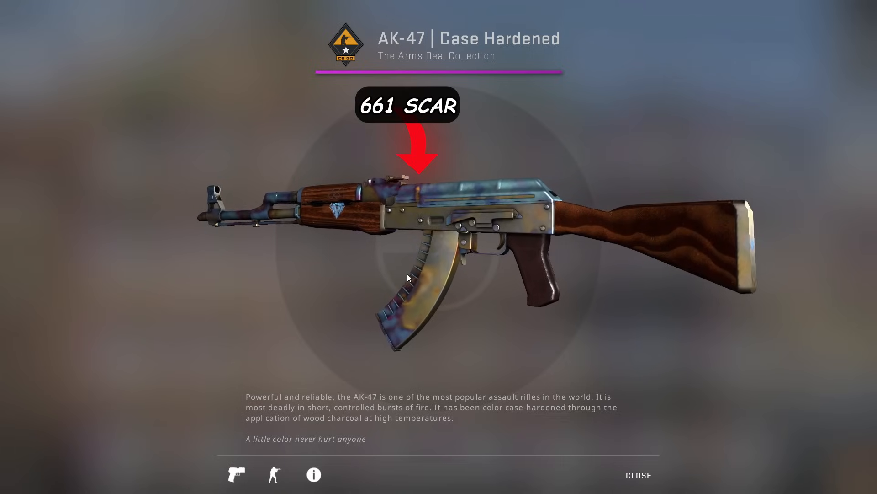
{"action": "left_click", "coordinate": [638, 474]}
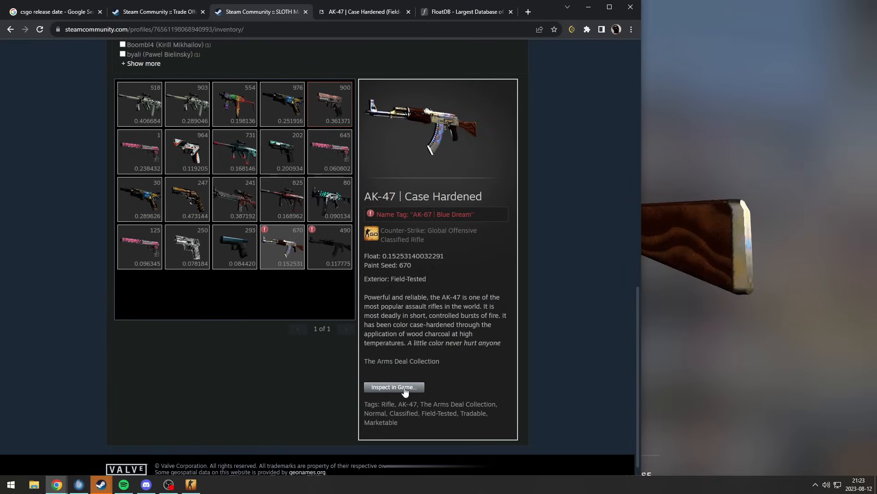
Inspect the pattern 670 AK-47 Case Hardened in CS:GO, revealing the game view
{"action": "left_click", "coordinate": [394, 386]}
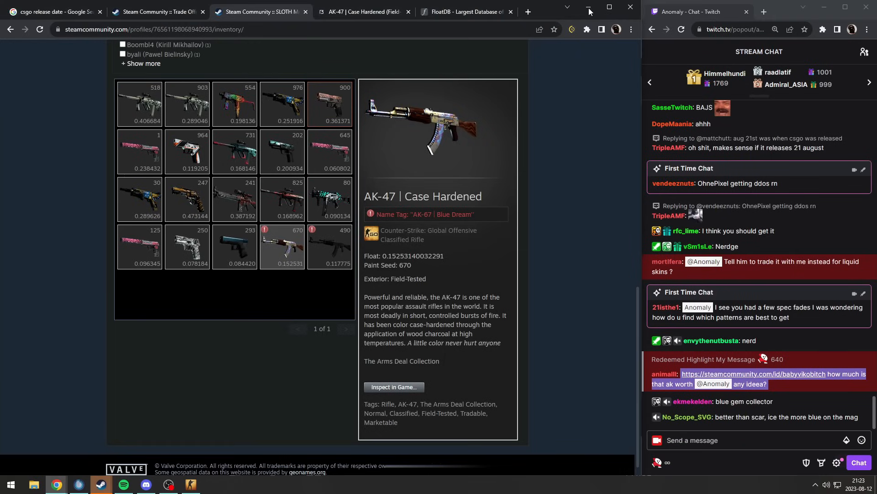
{"action": "left_click", "coordinate": [393, 387]}
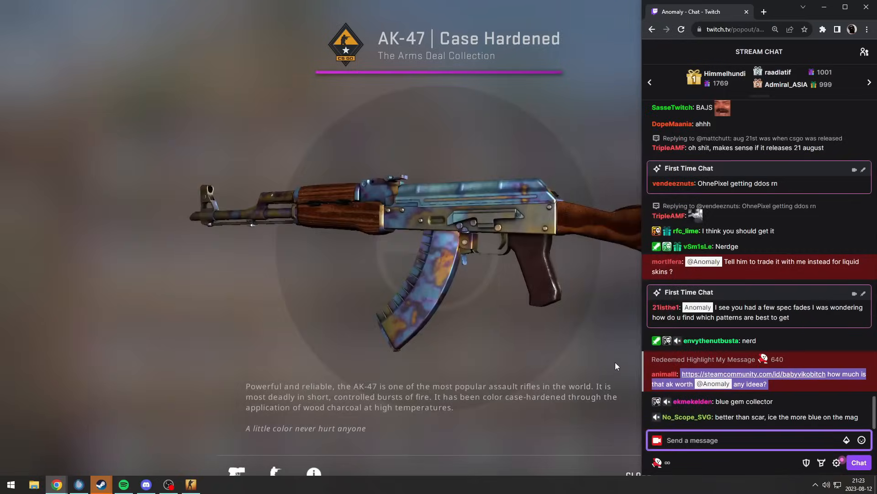